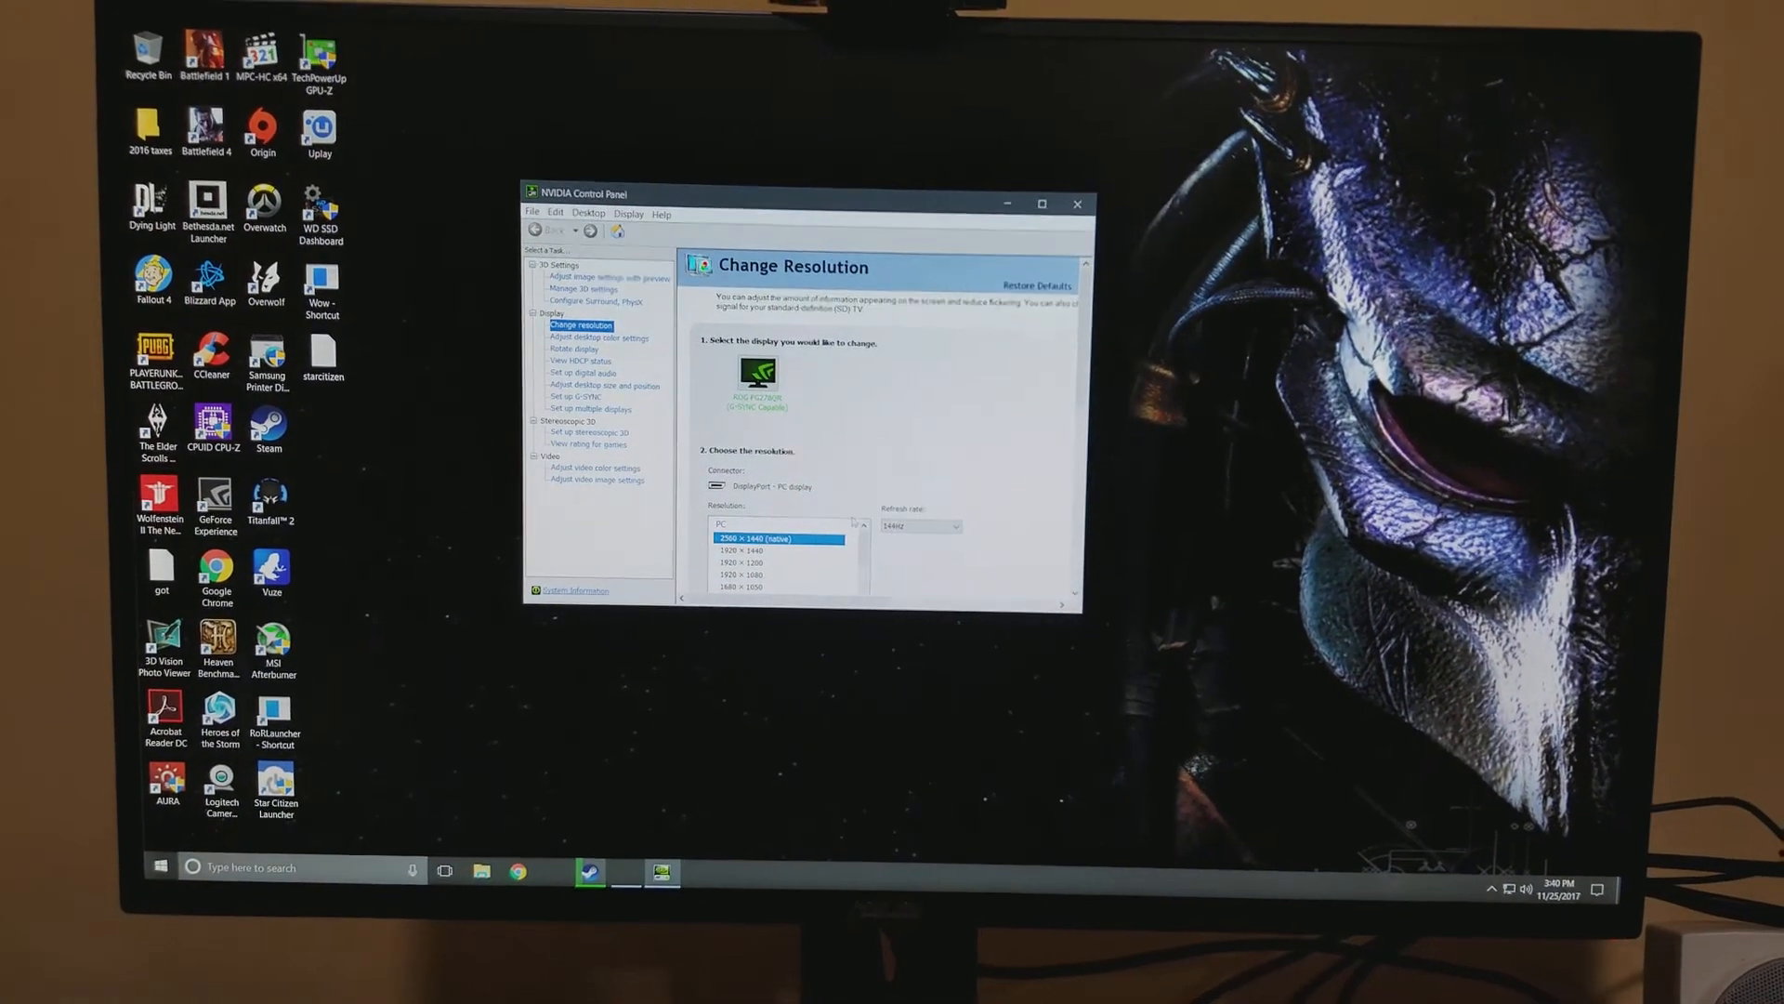
# Step: List the available refresh rates for the ROG PG278QR at 2560 × 1440
pyautogui.click(952, 525)
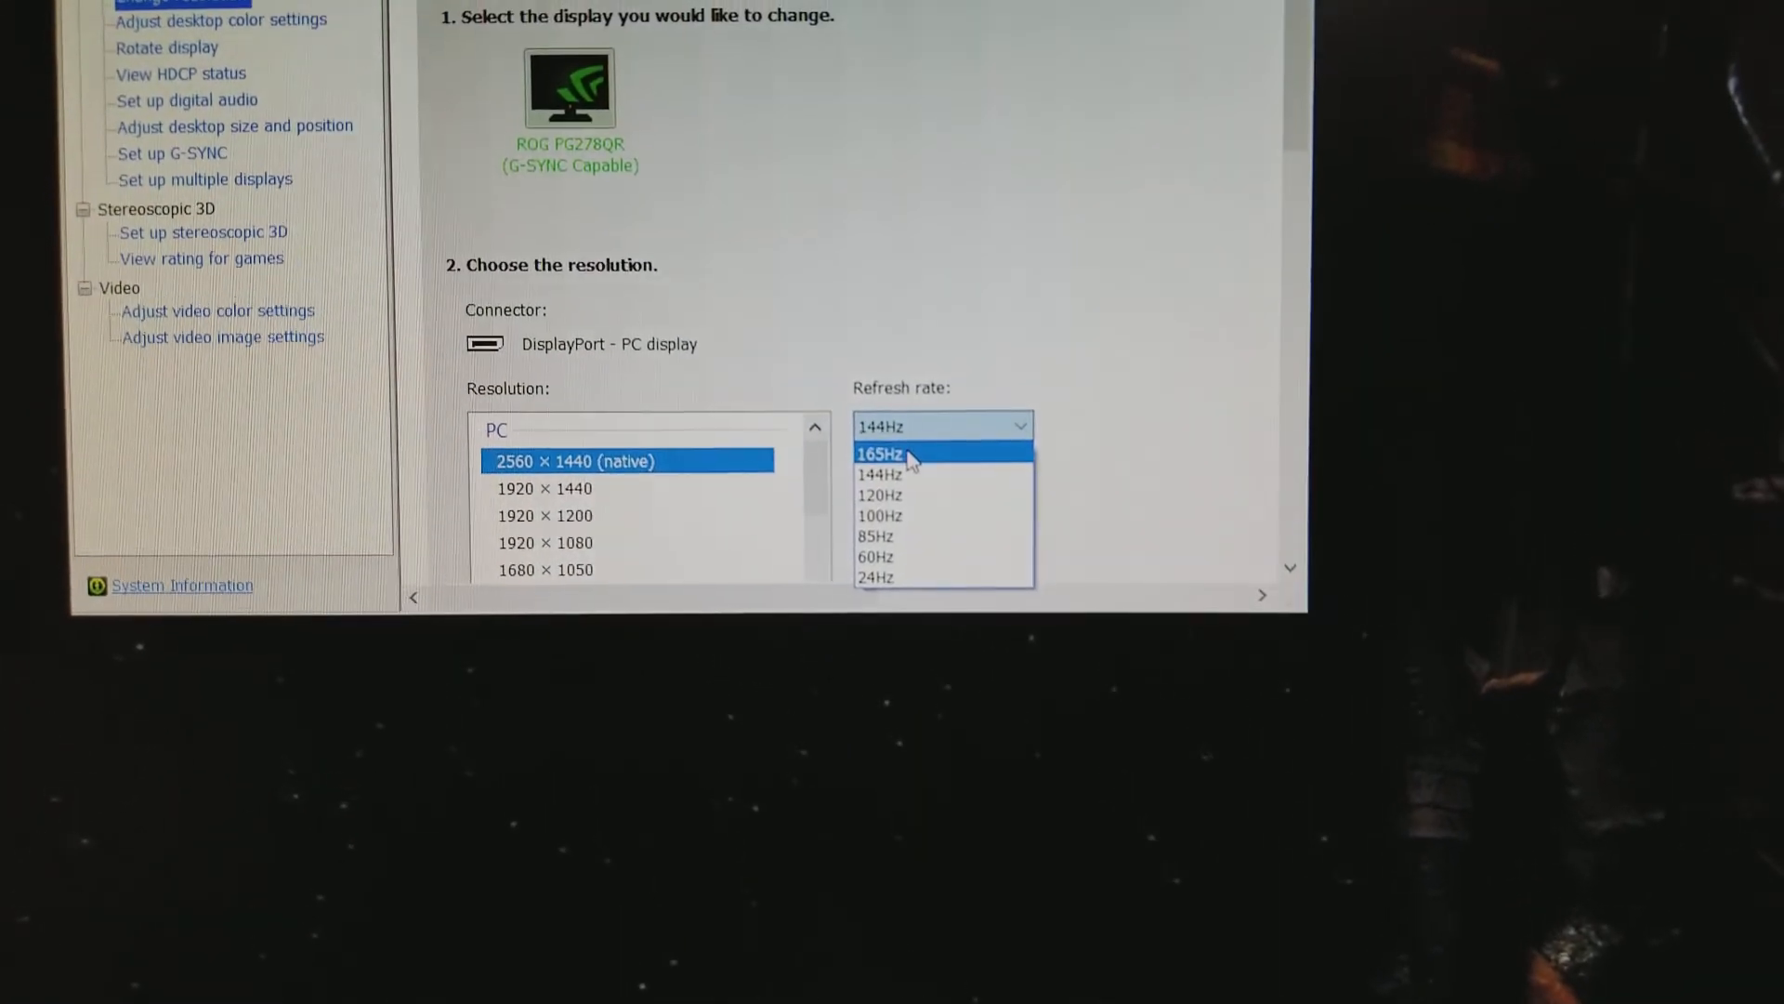
# Step: Choose 165Hz from the refresh rate list for the 2560 × 1440 display
pyautogui.click(879, 454)
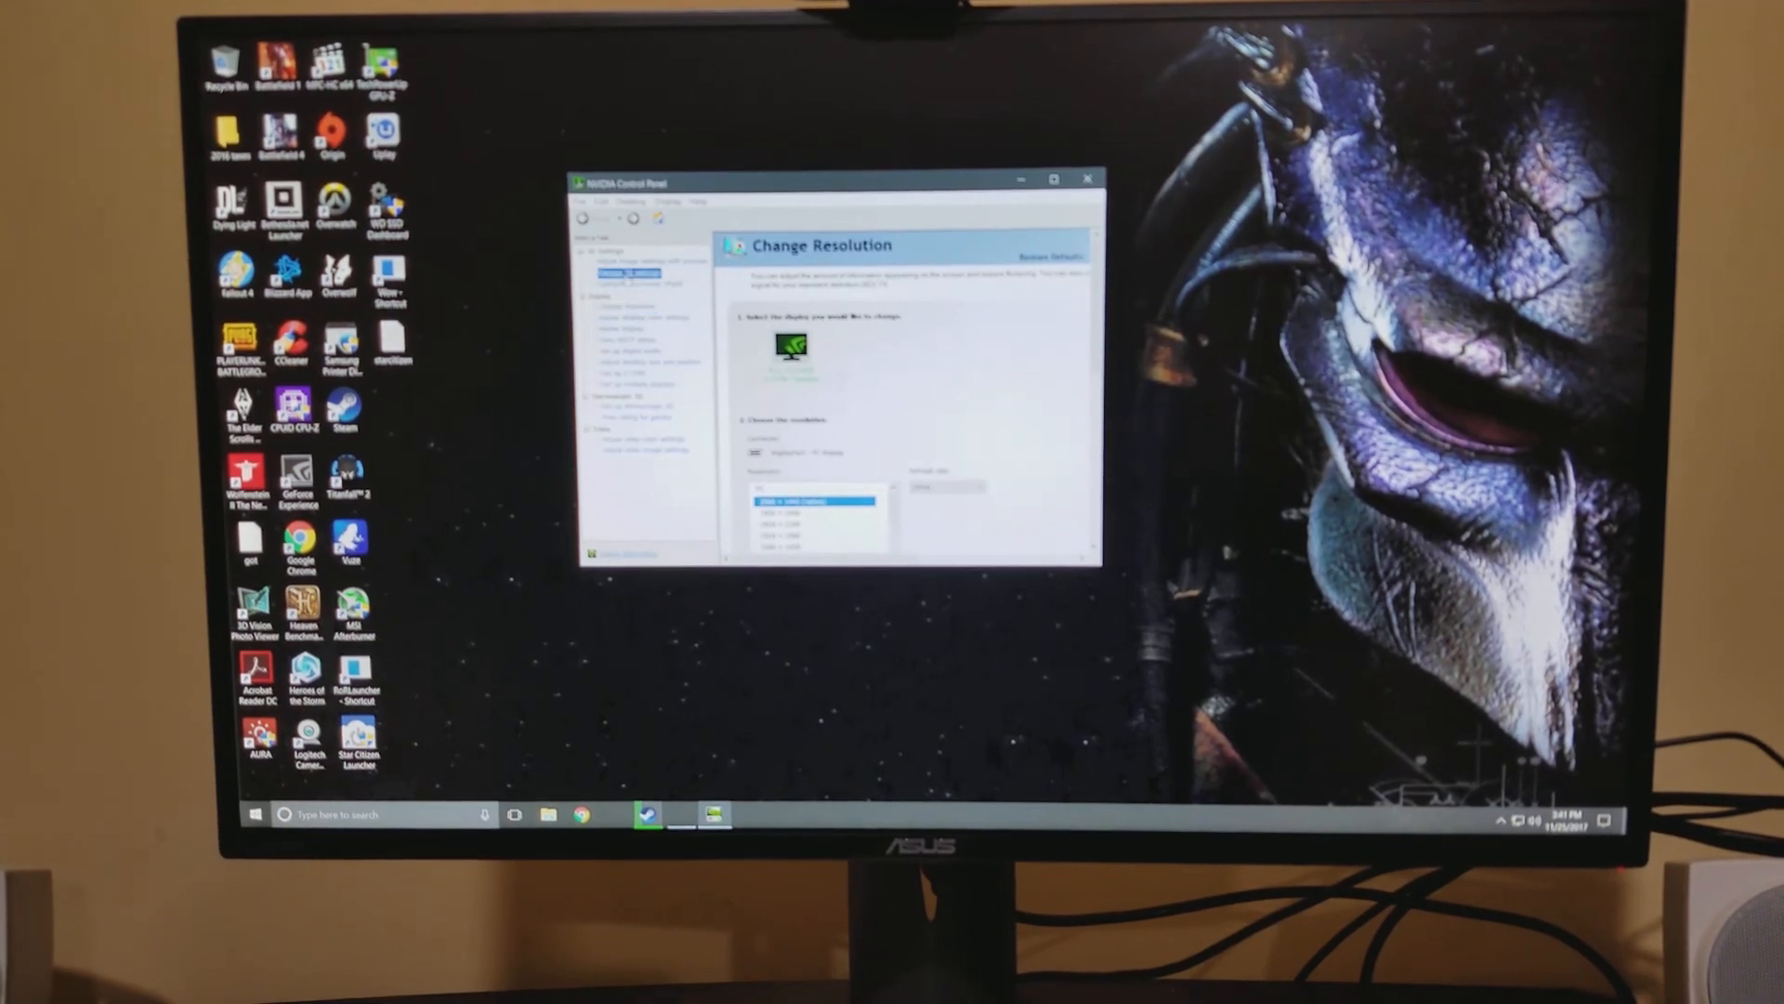
# Step: From Manage 3D Settings, show the About NVIDIA Control Panel dialog via the Help menu
pyautogui.click(623, 275)
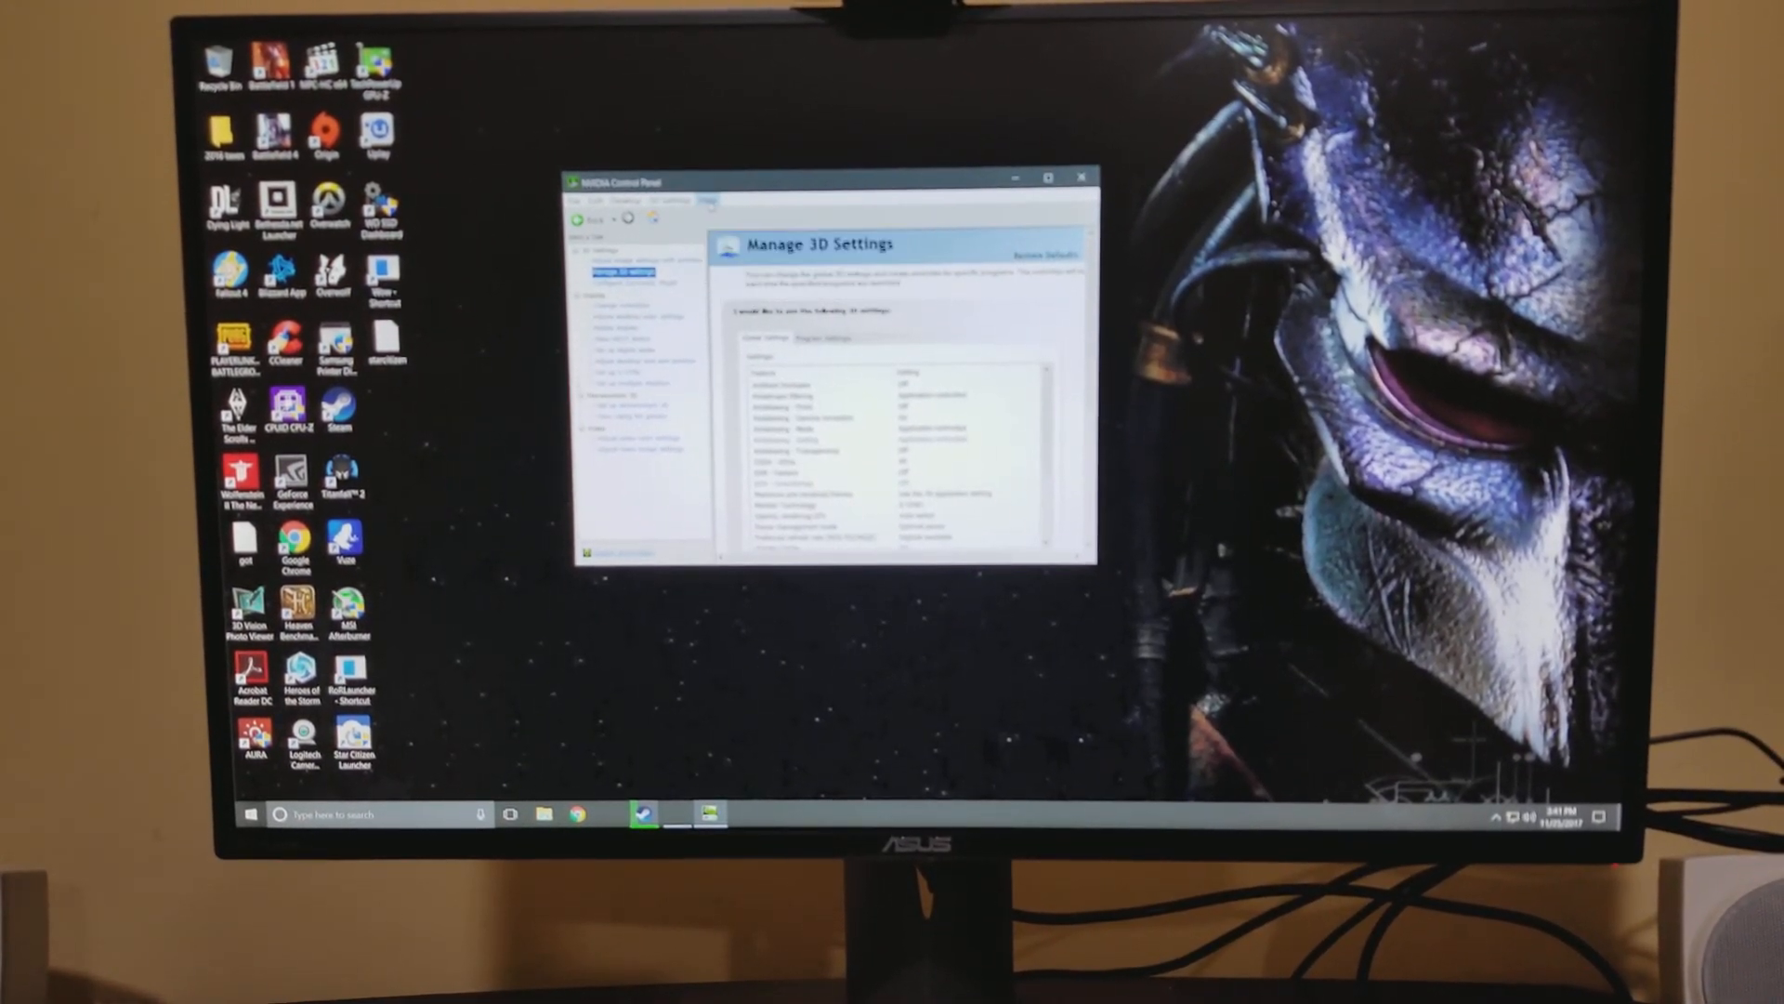
pyautogui.click(708, 192)
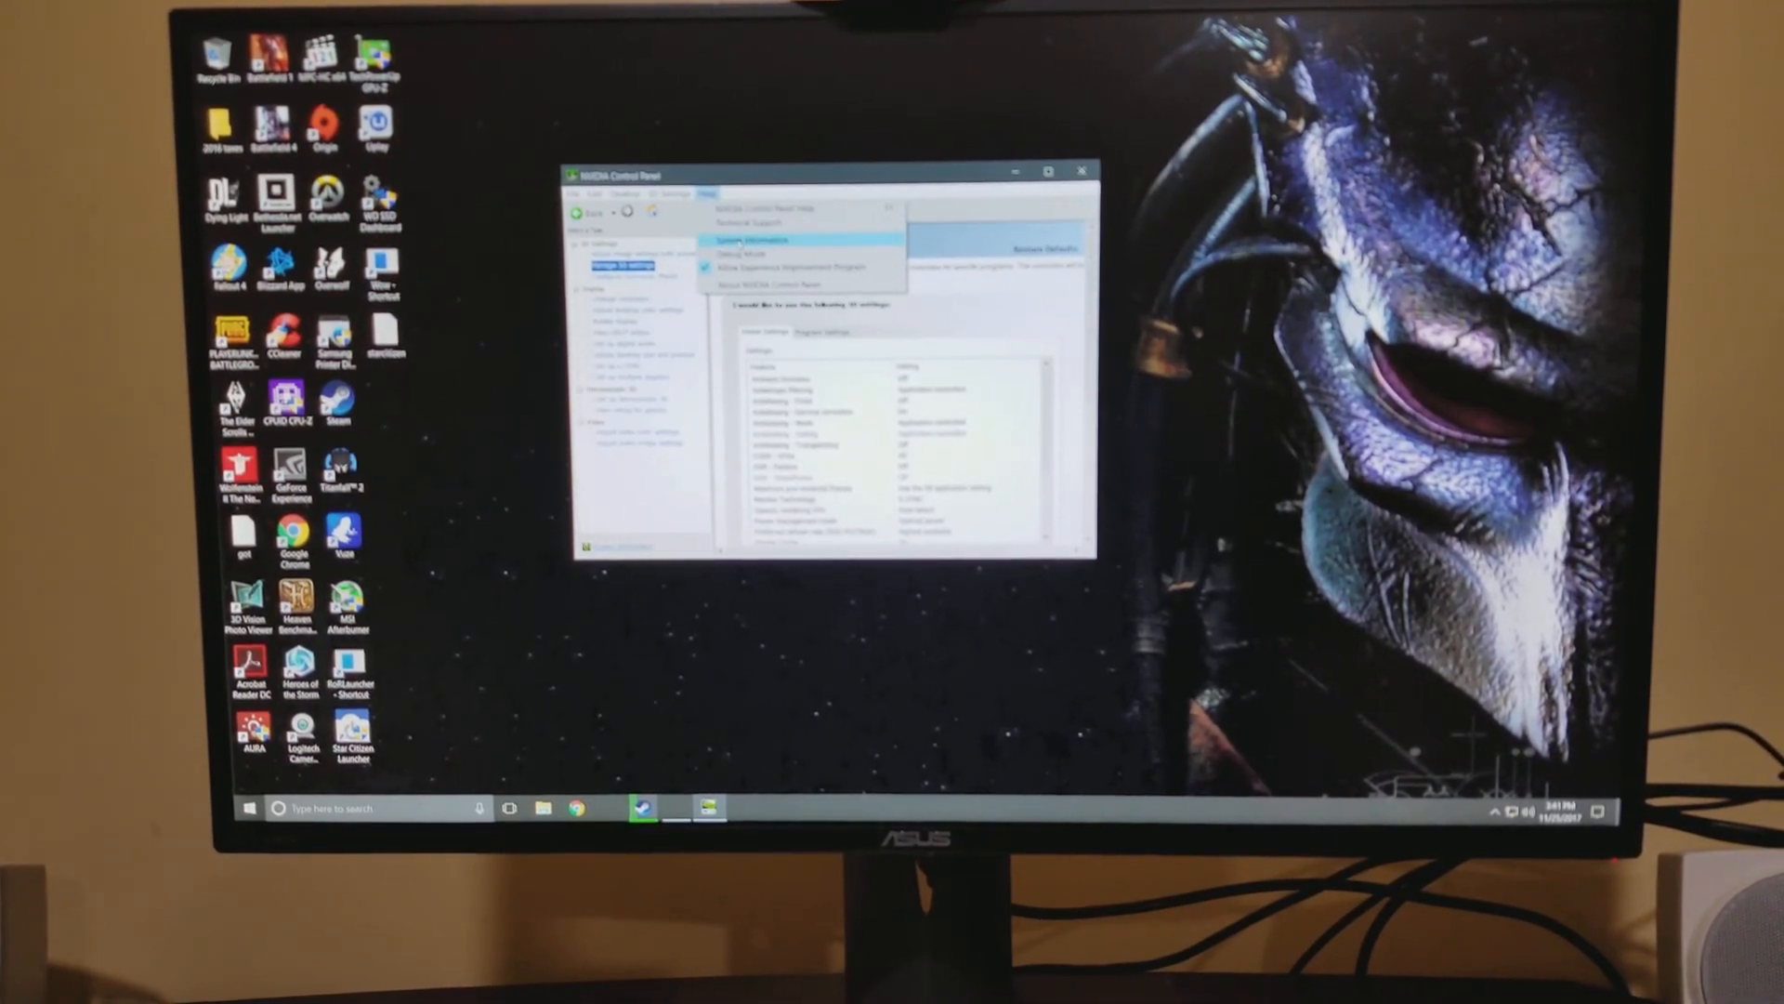
pyautogui.click(773, 282)
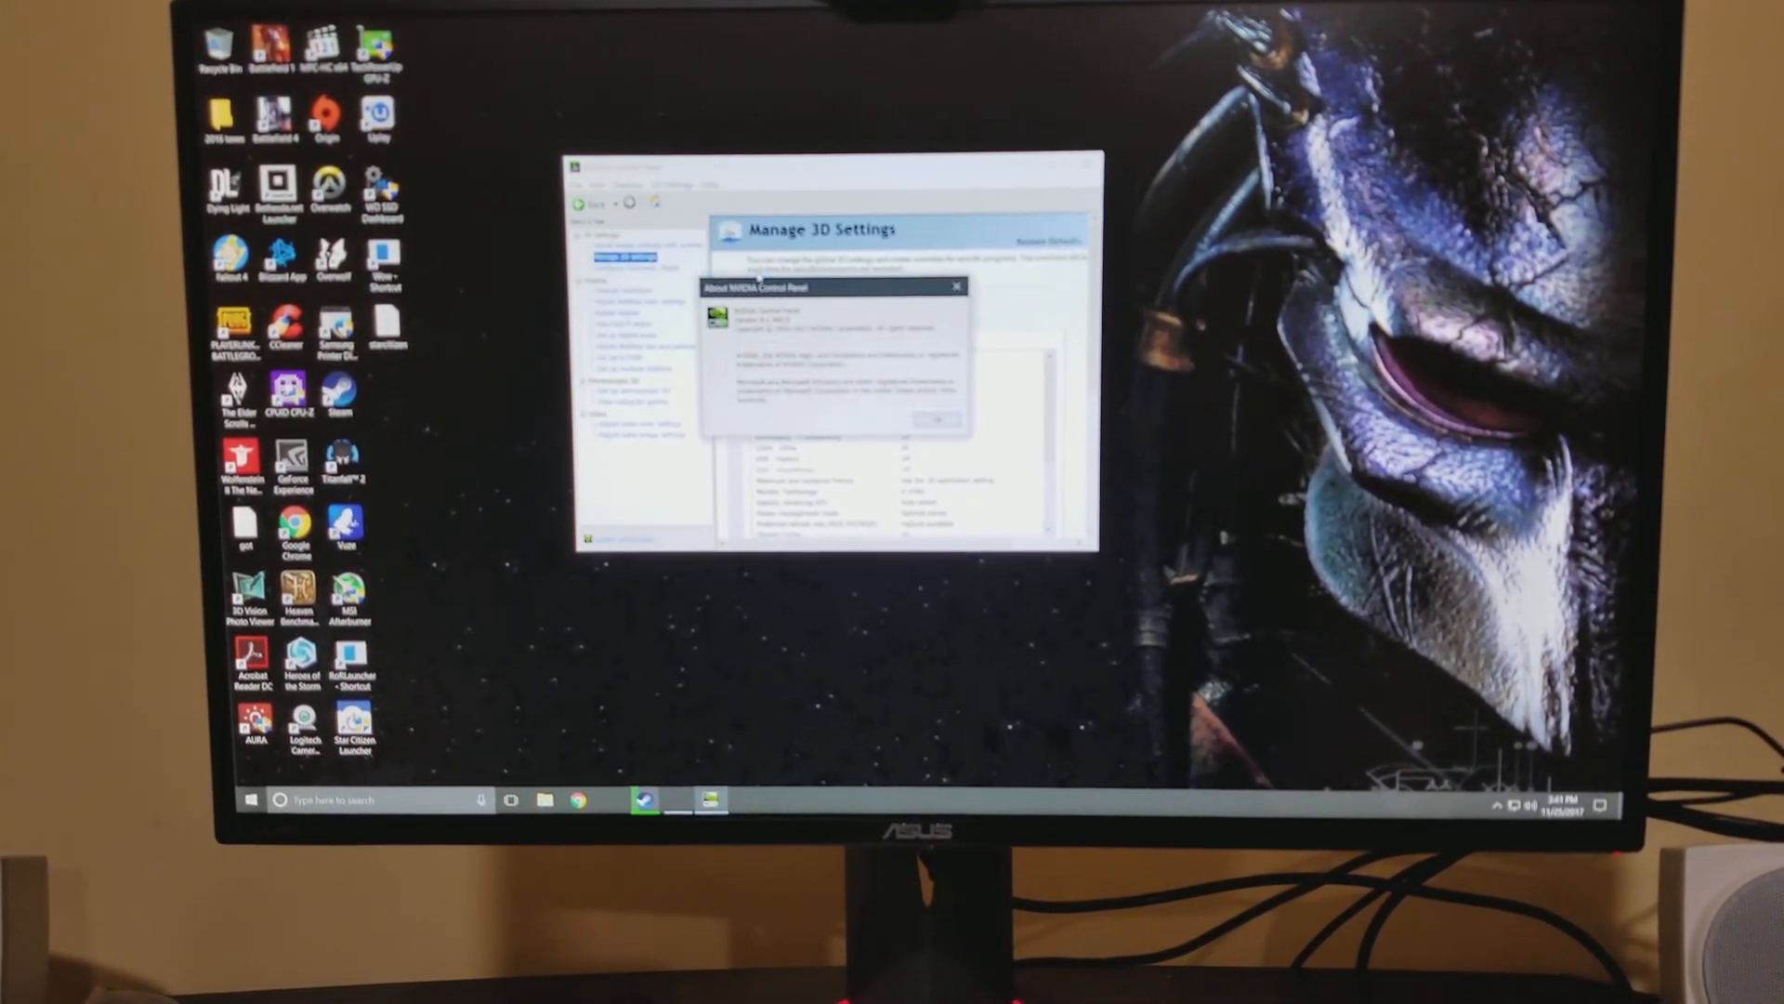